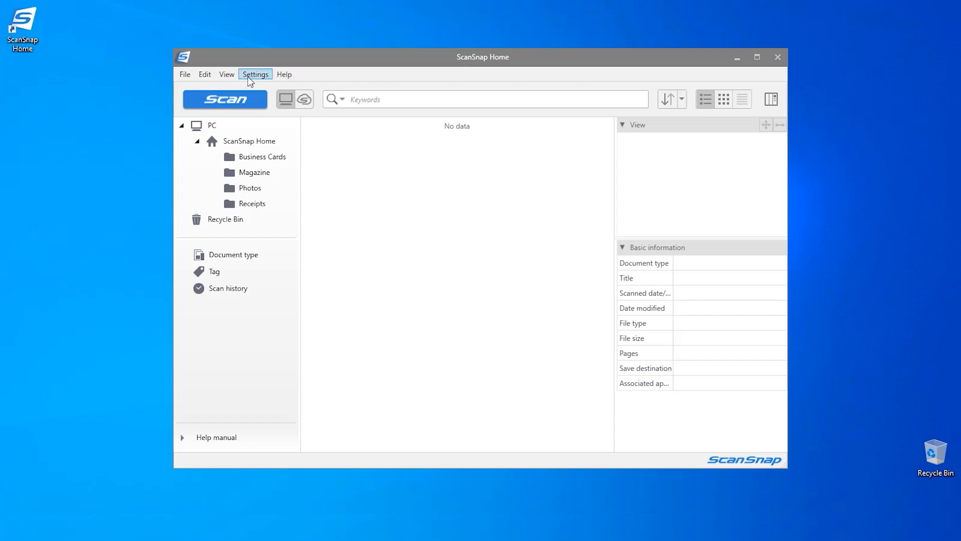
Step: Open Preferences from the Settings menu, showing the General options
click(255, 74)
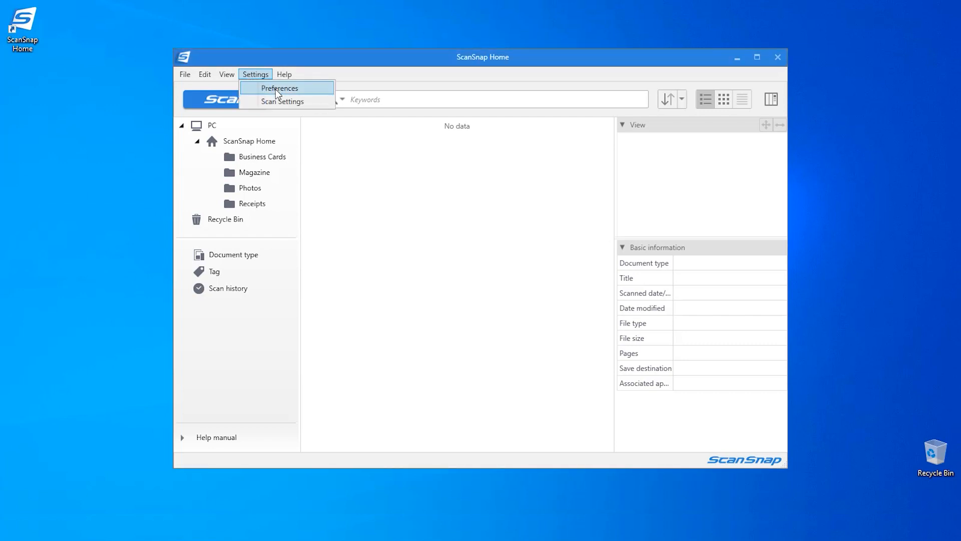
click(280, 87)
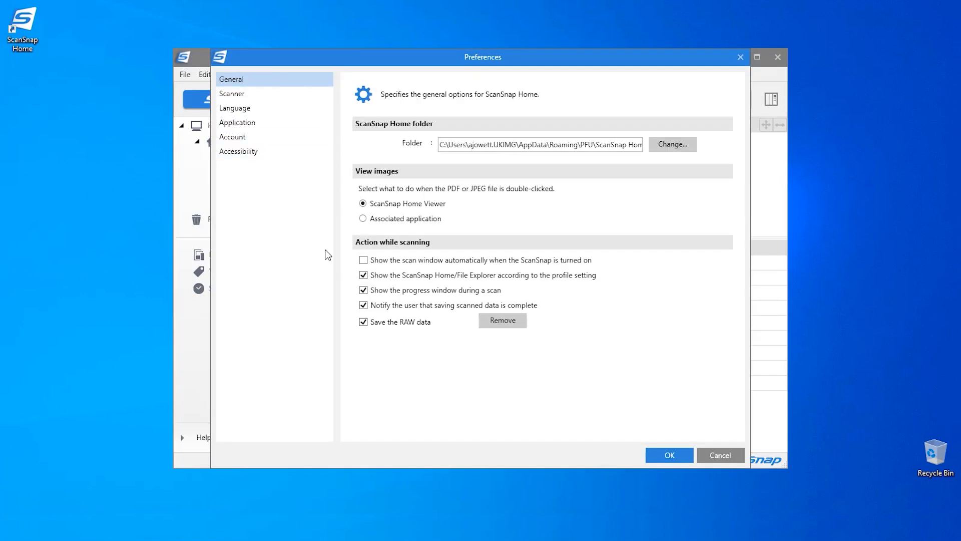
mouse_move(492, 238)
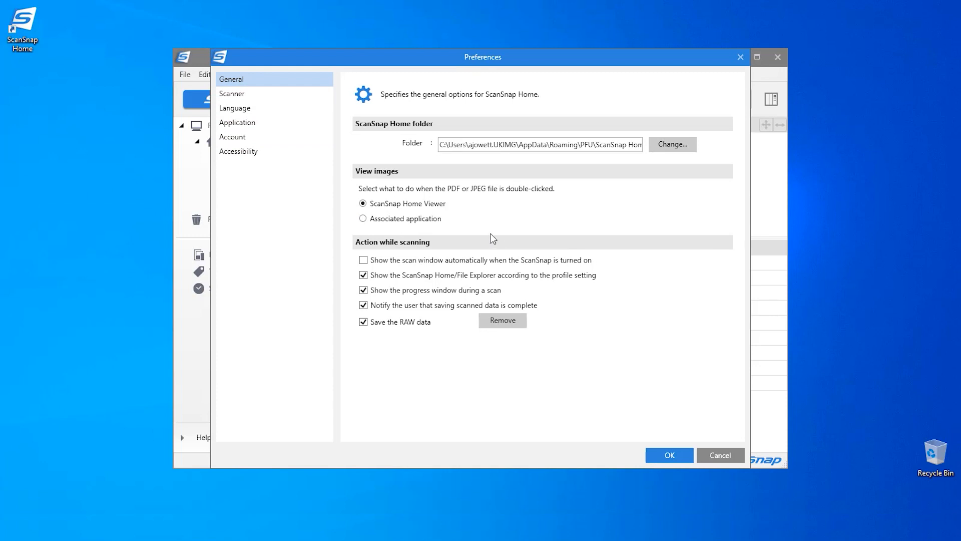
Step: Show the Scanner page with the iX1600's model, connection and firmware 0G00
click(231, 93)
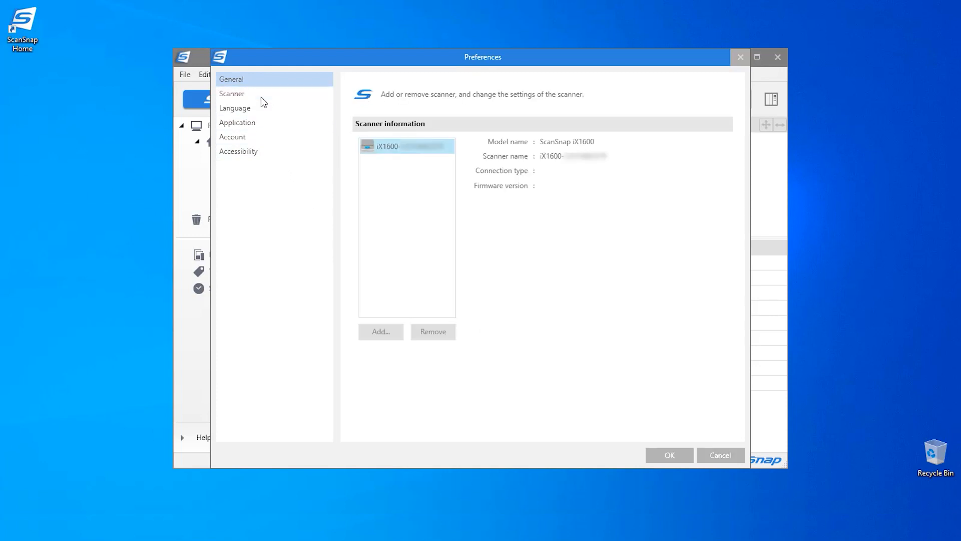
click(232, 93)
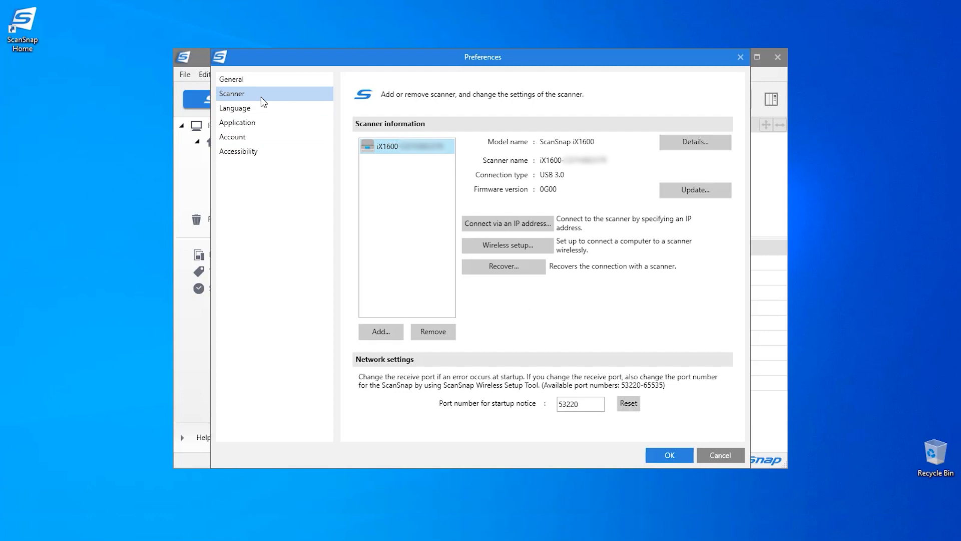
mouse_move(330, 282)
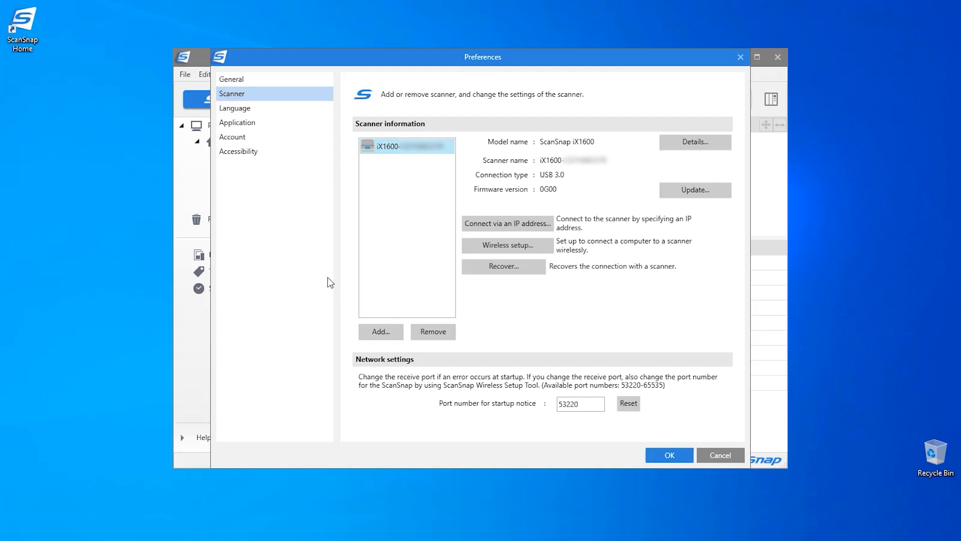
mouse_move(464, 192)
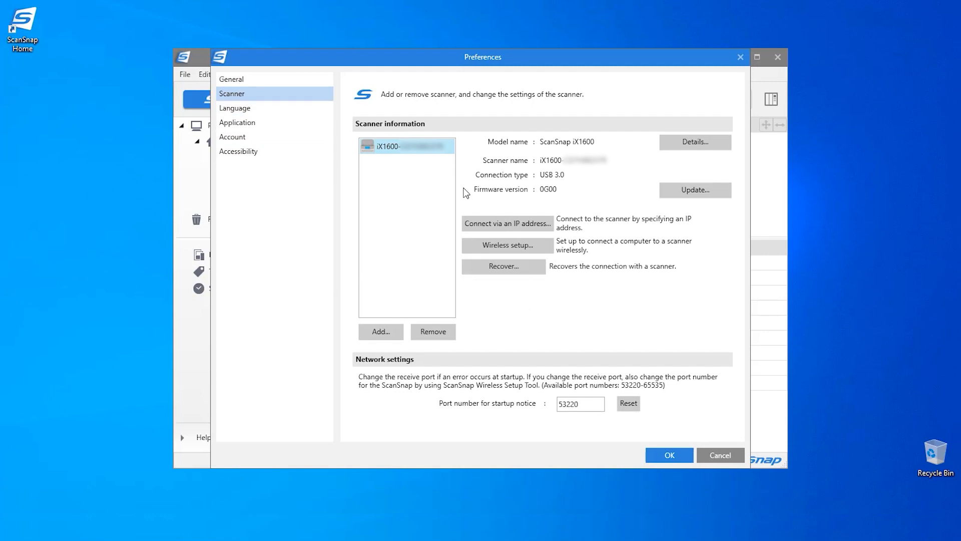
mouse_move(535, 147)
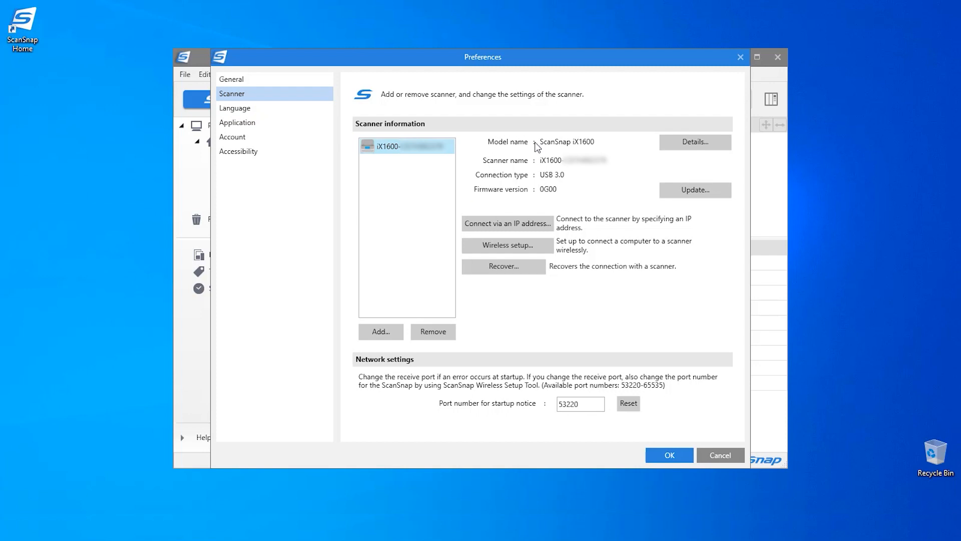
mouse_move(539, 162)
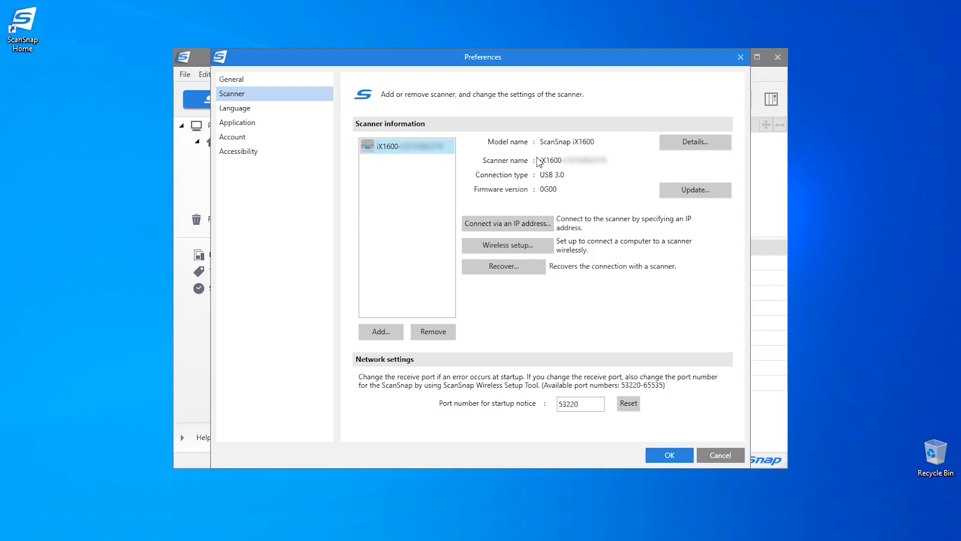
mouse_move(537, 195)
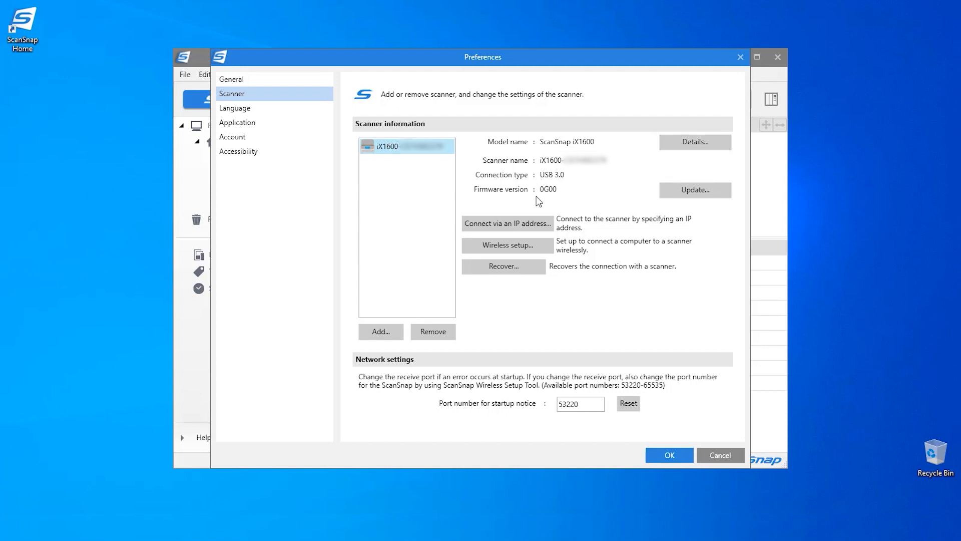
mouse_move(639, 207)
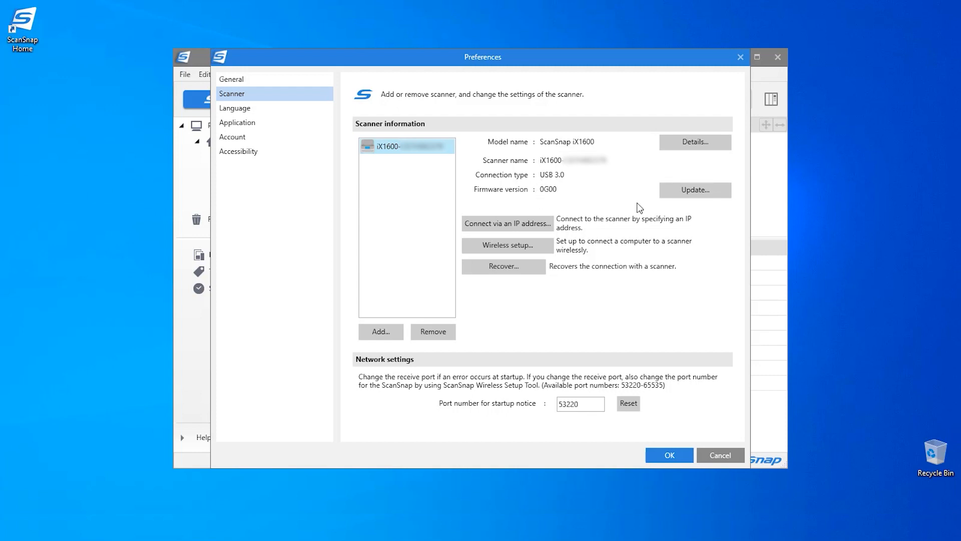
mouse_move(717, 196)
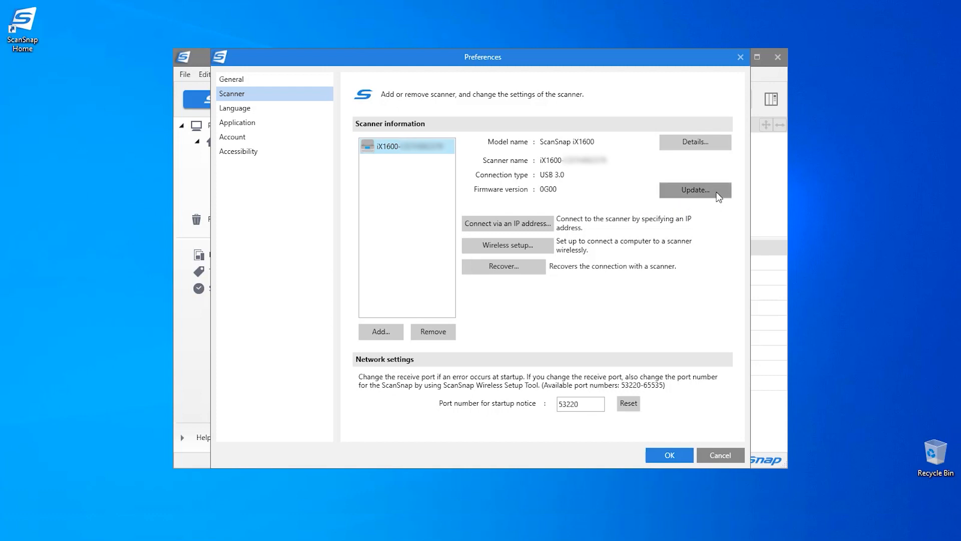
Step: Launch the iX1600 firmware update to 0J00 and advance to the run step
click(694, 189)
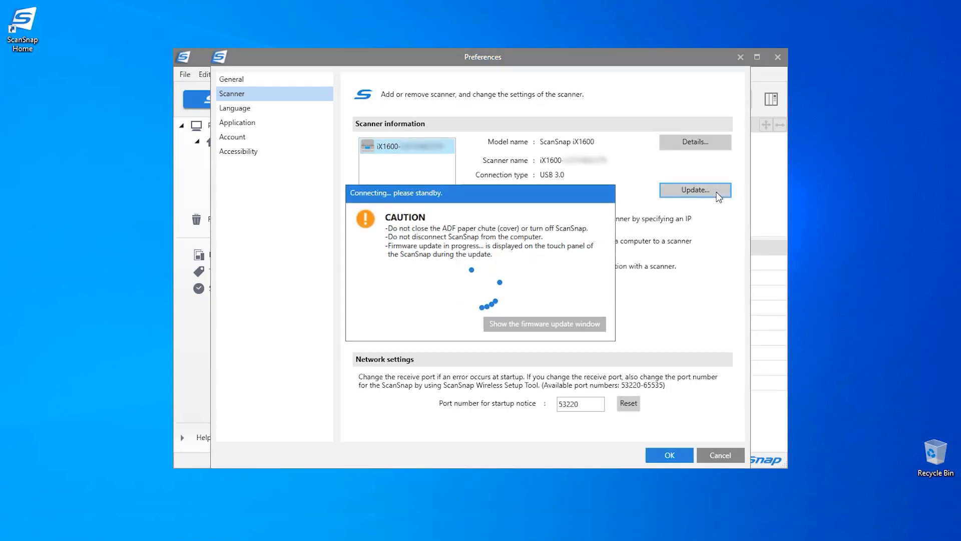
click(543, 324)
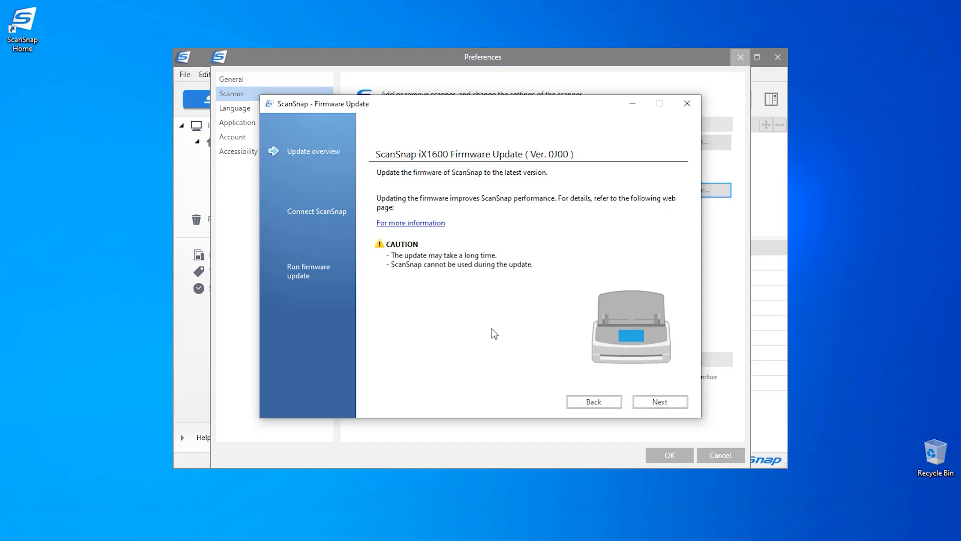
click(660, 401)
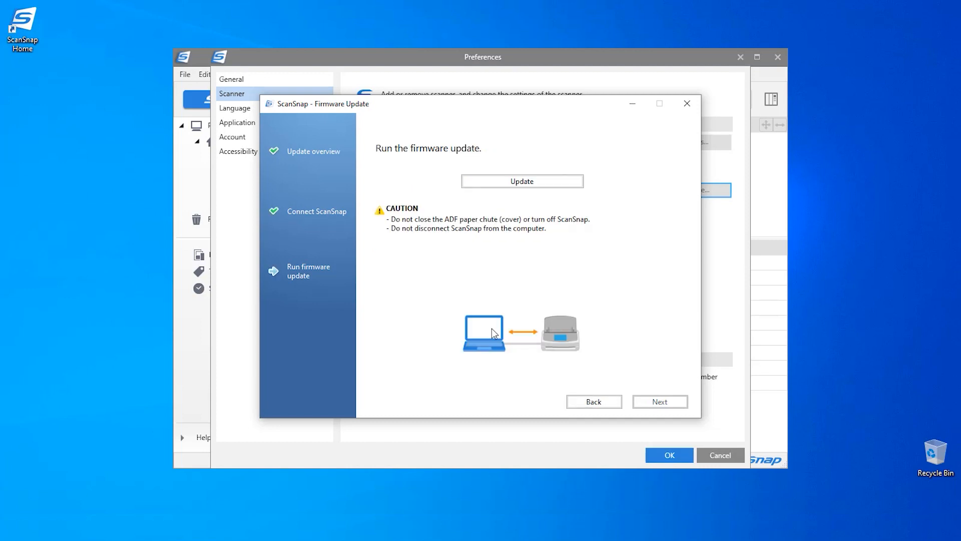
Step: Run the firmware update and wait until the wizard reports completion
click(521, 181)
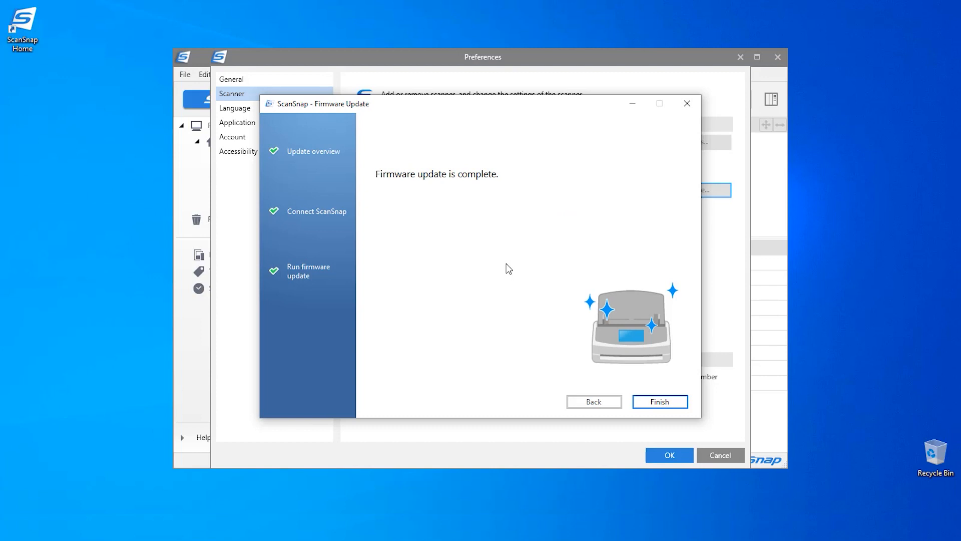
mouse_move(620, 374)
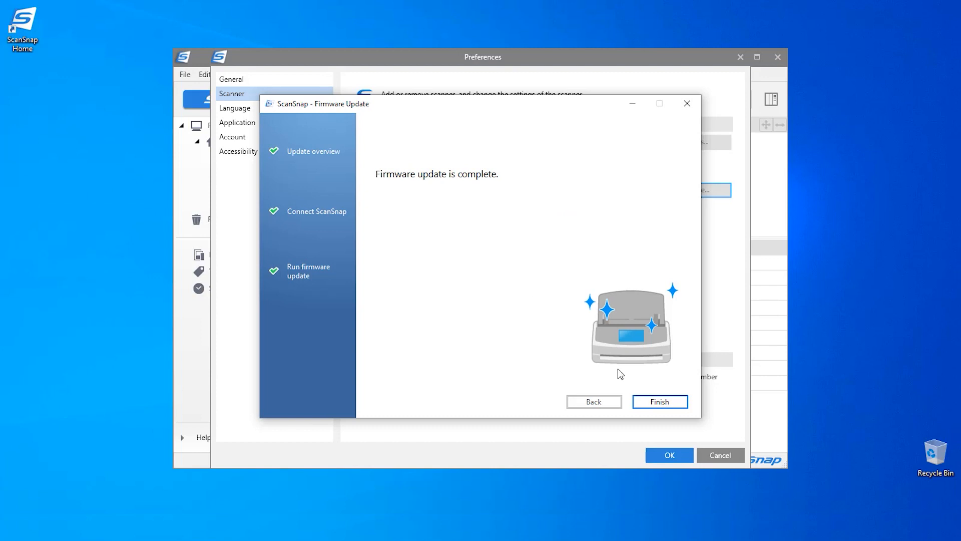
Step: Finish the wizard, verify firmware 0J00, and close Preferences with OK
click(660, 402)
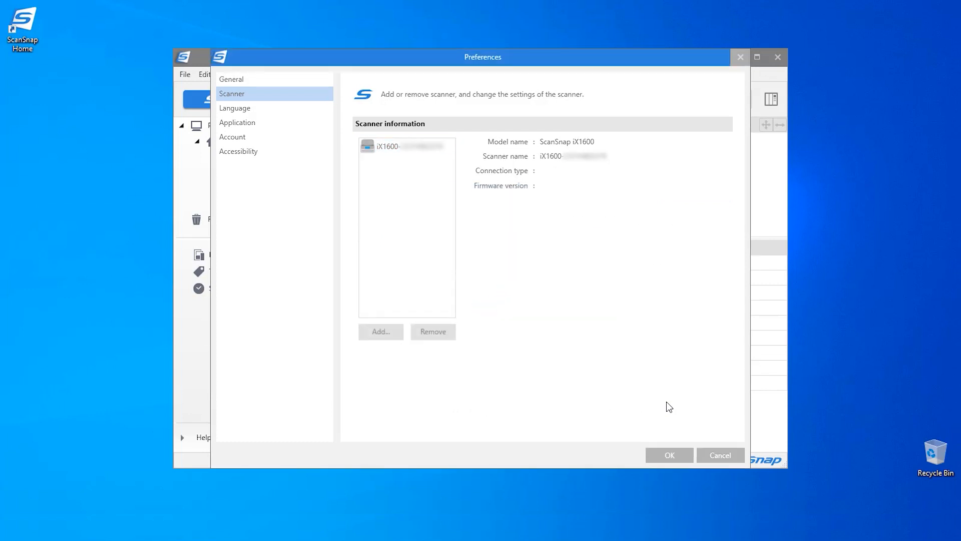
click(406, 146)
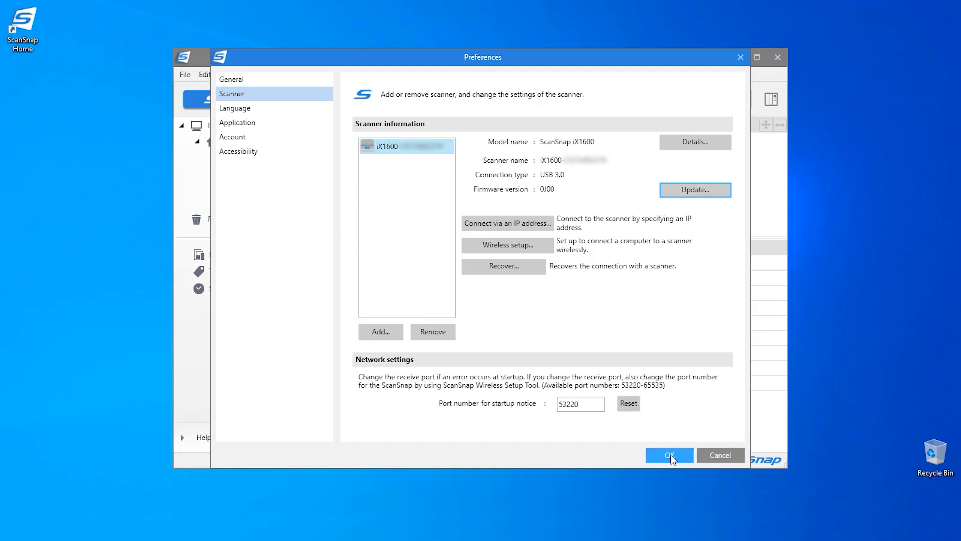
click(669, 455)
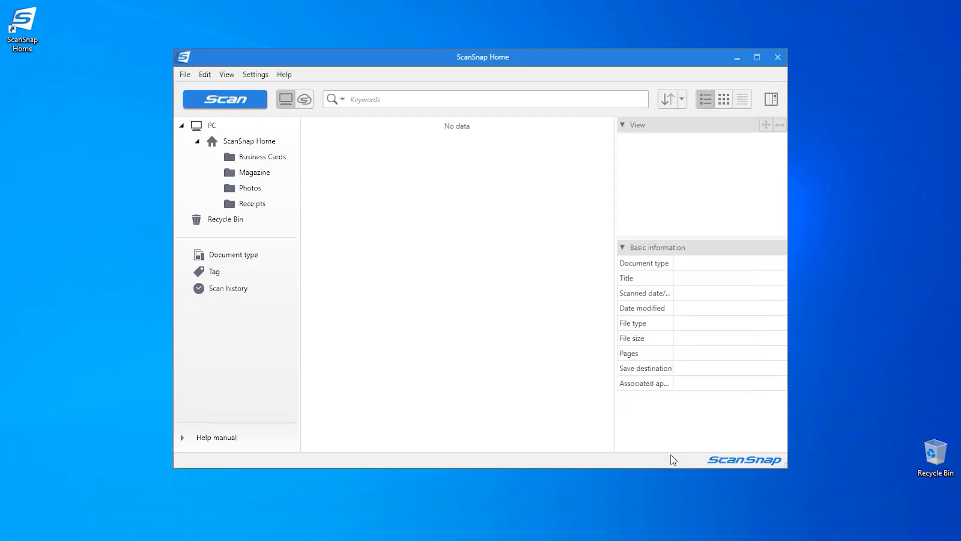